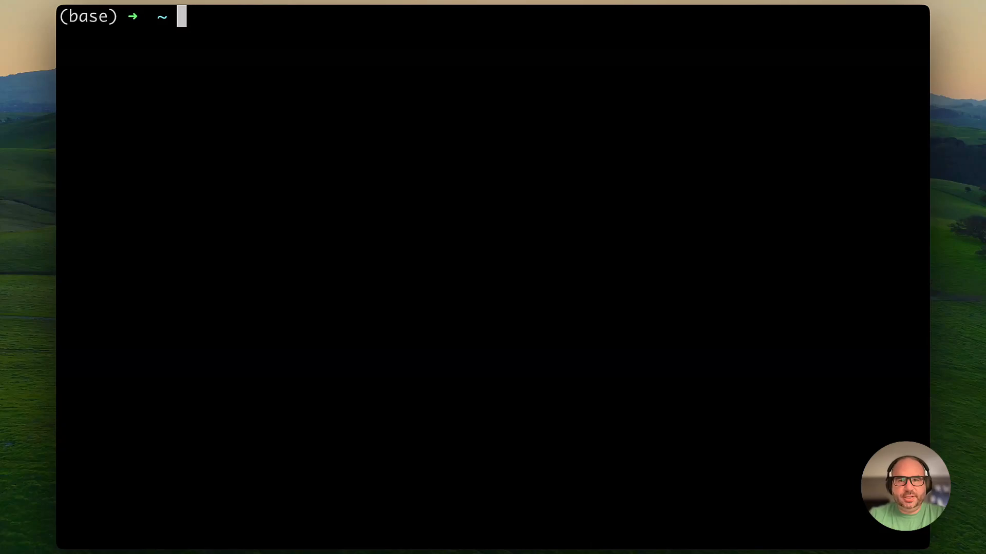
Step: Install the Modus CLI via curl install.hypermode.com/modus.sh -sSfL | bash
text(curl install.hypermode.com/modus.sh -sSfL | bash)
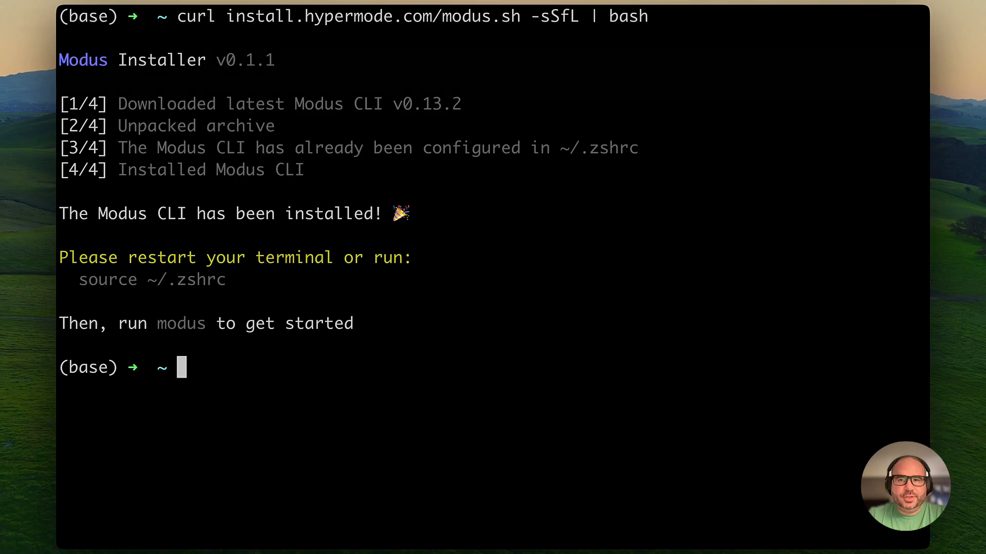
Step: Run modus new to create an AssemblyScript app named getting-started-modus
text(modus new)
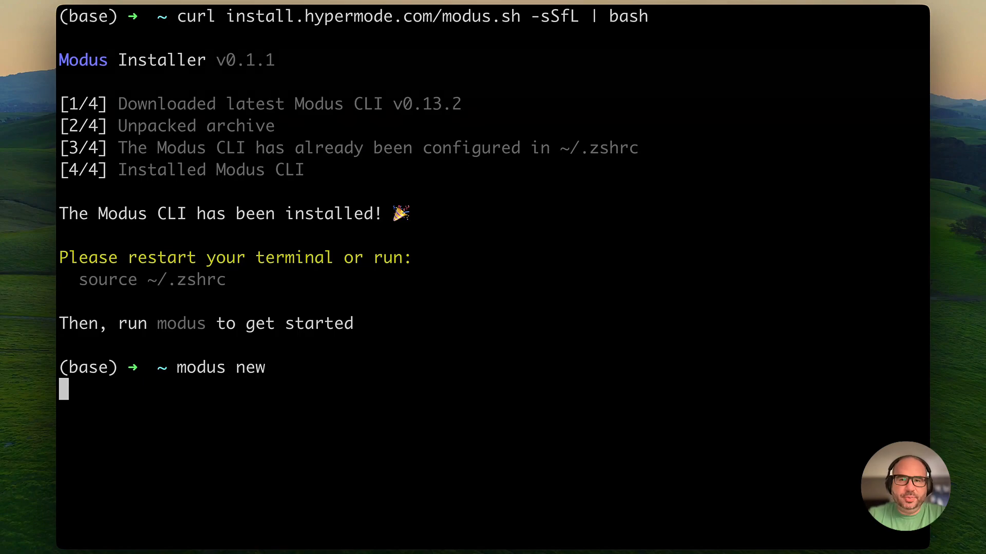
key(Return)
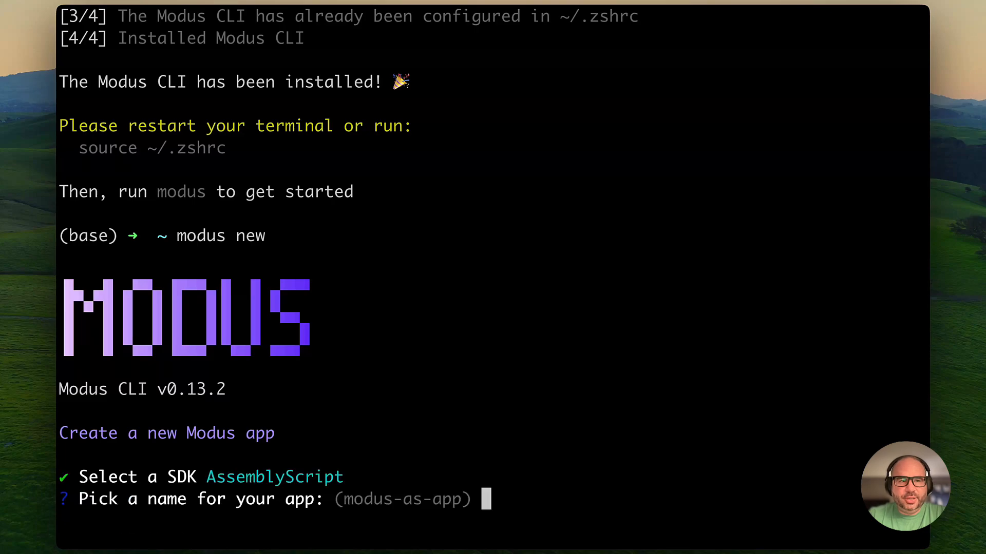
text(ge)
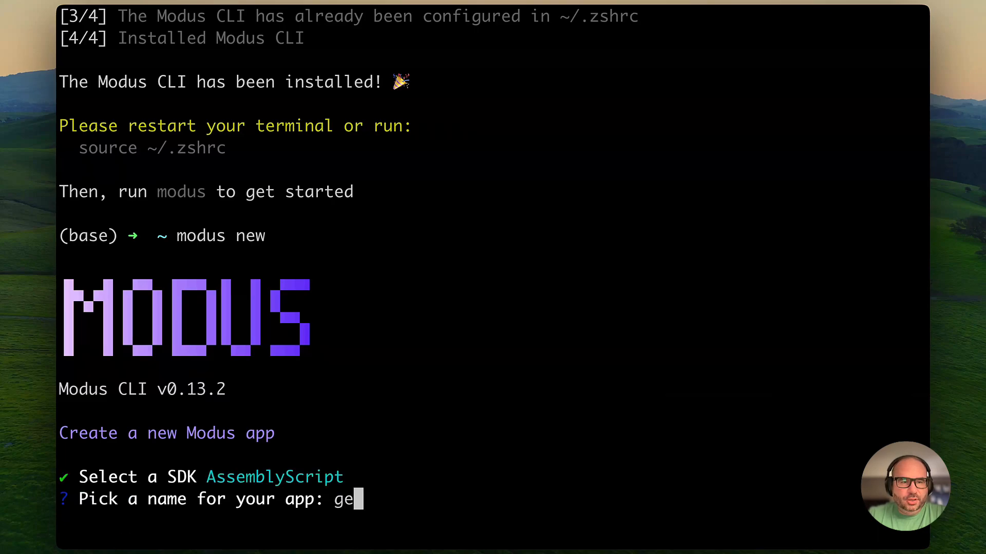
text(tting-started-modus)
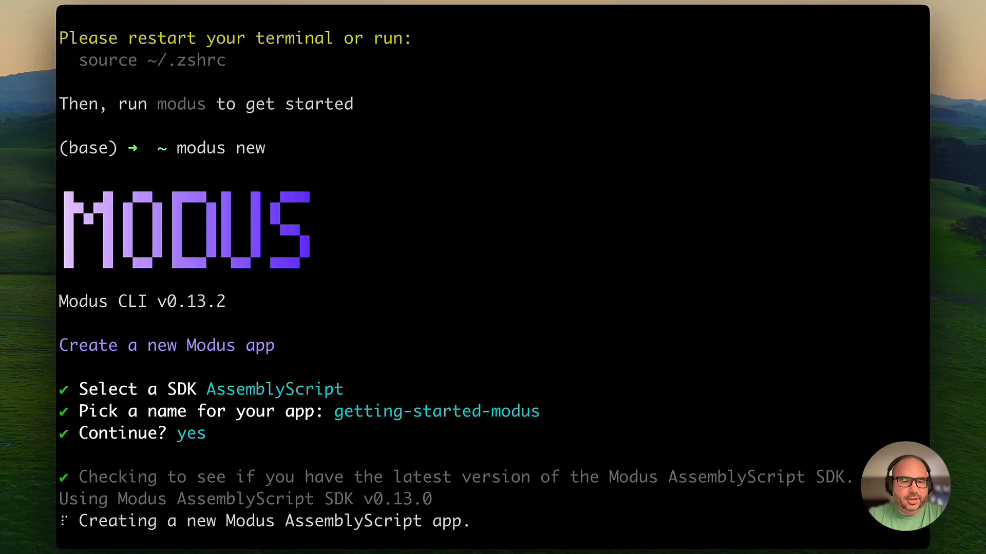
scroll(down, 3)
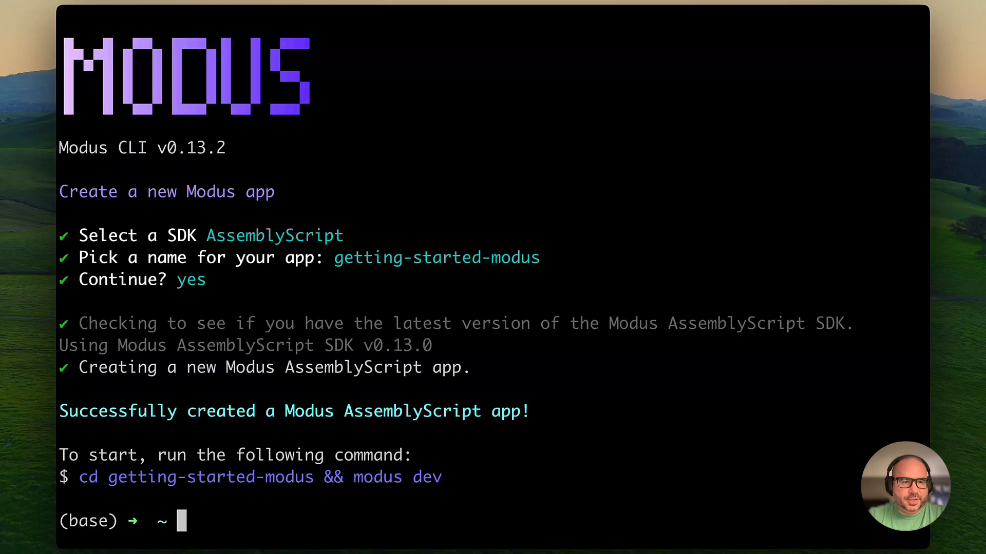
Step: Enter the getting-started-modus folder and view the app's modus.json configuration
text(cd getting-started-modus/)
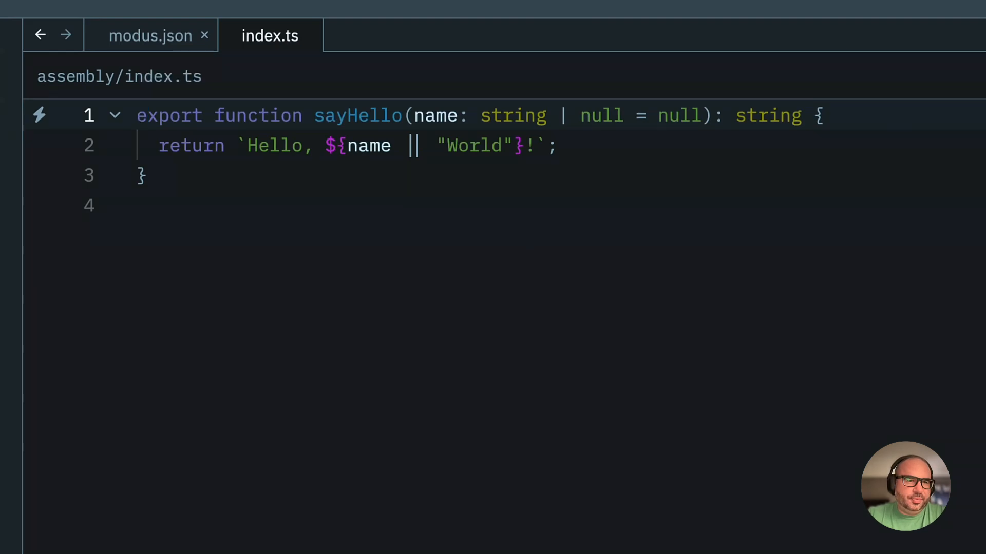
click(151, 35)
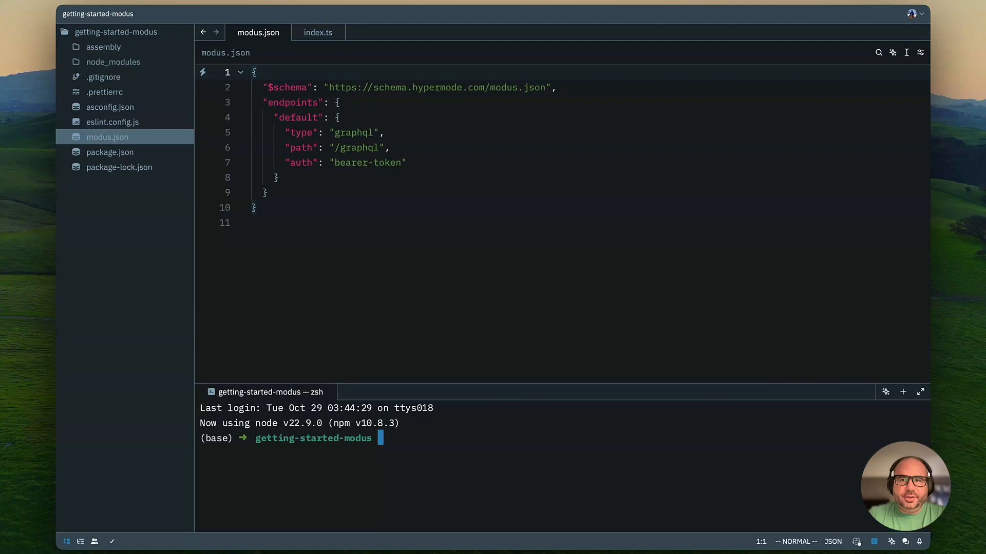
Step: Run modus dev to start the local server exposing localhost:8686/graphql
text(modus dev)
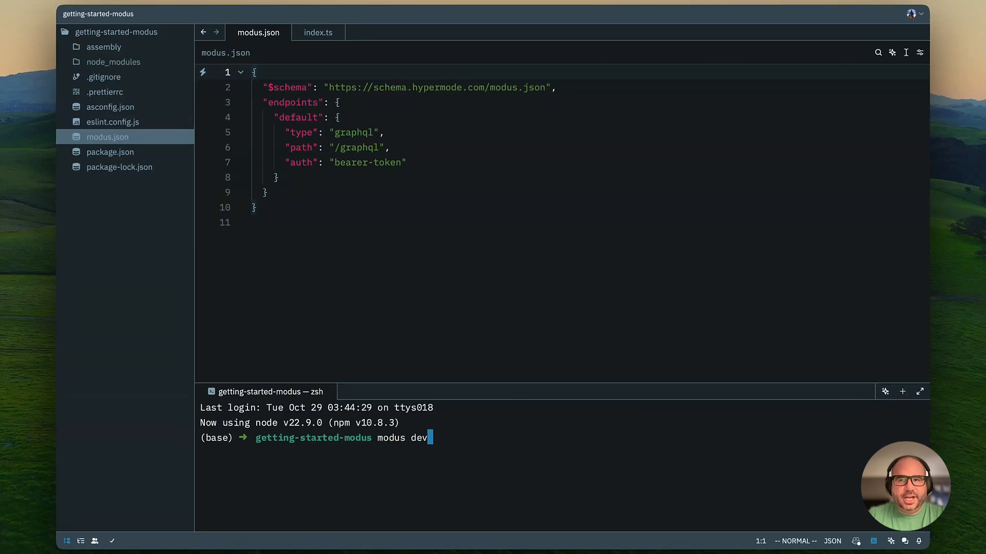
key(Return)
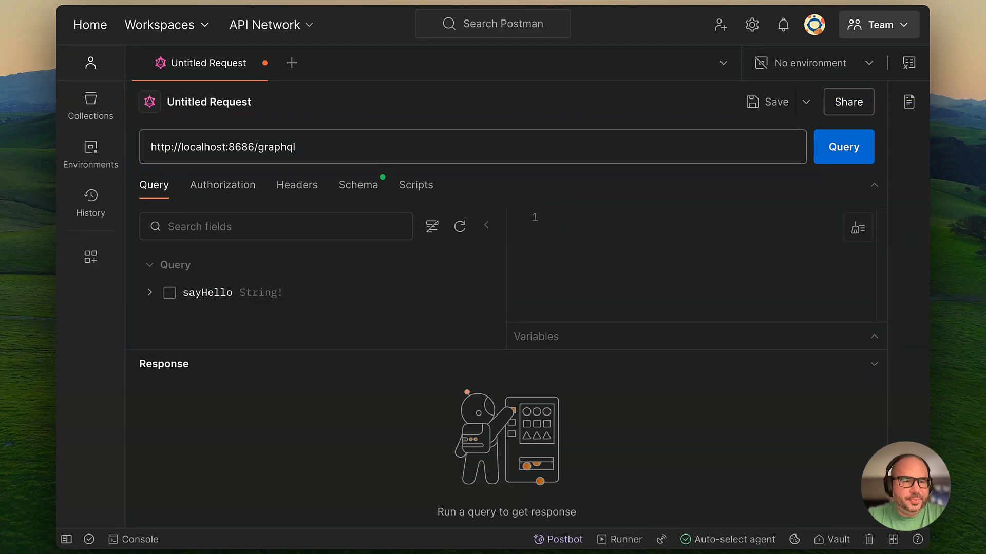
Step: Query sayHello on the local endpoint, returning "Hello, World!"
click(169, 292)
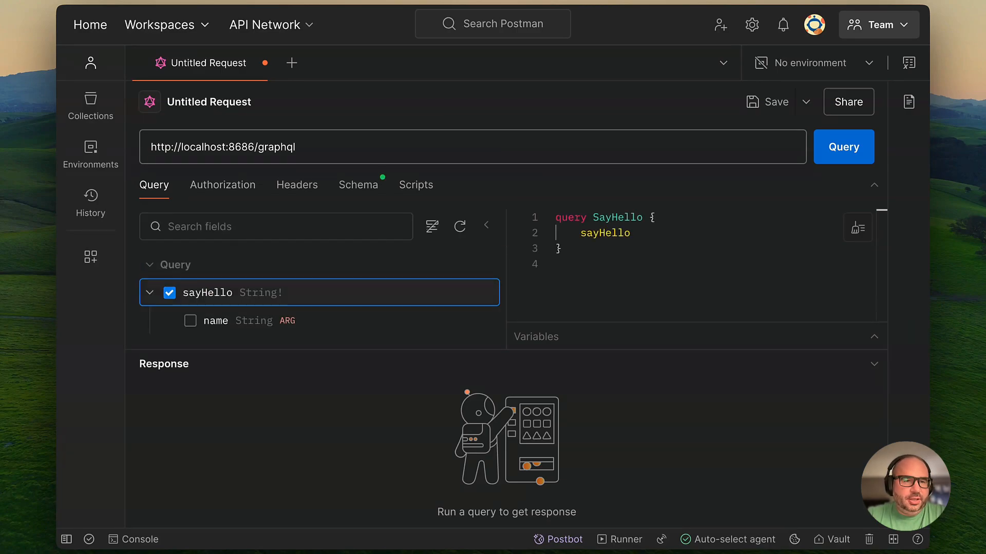
click(843, 146)
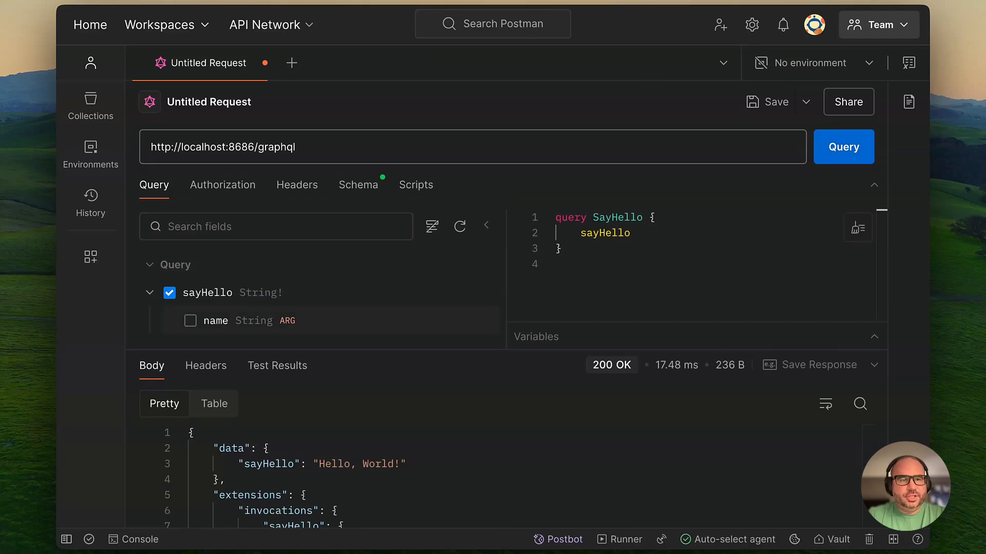
Step: Re-run sayHello with the name argument set to Will
click(190, 320)
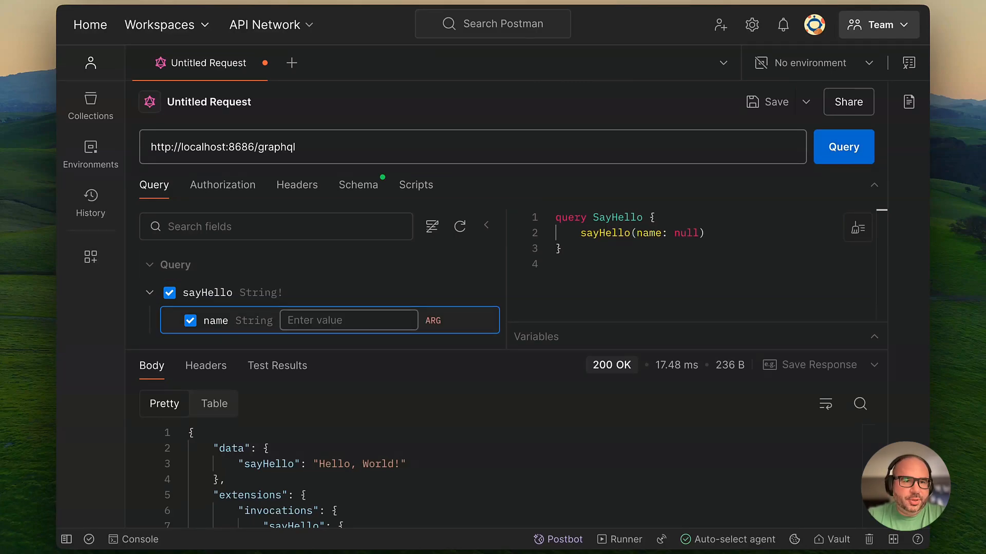
text(Wi)
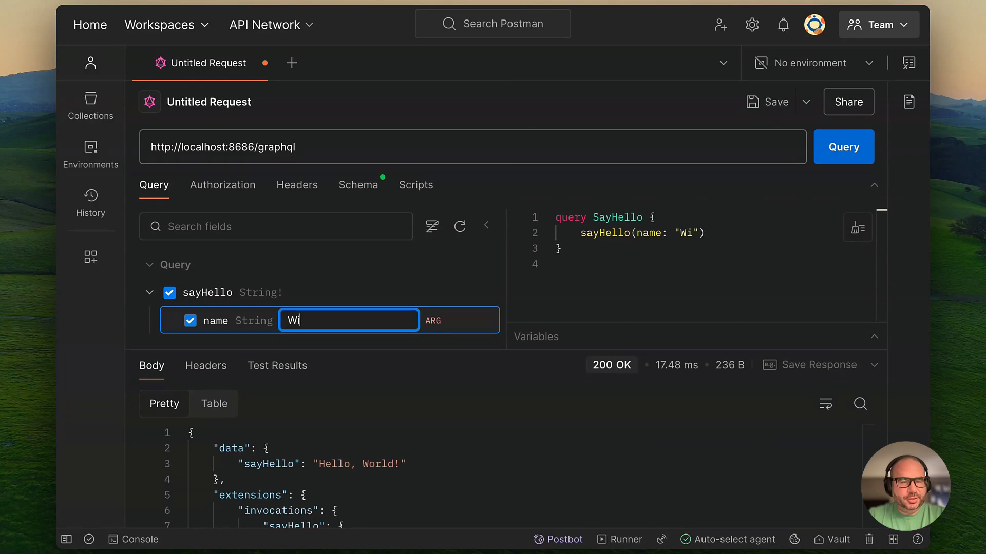
text(ll)
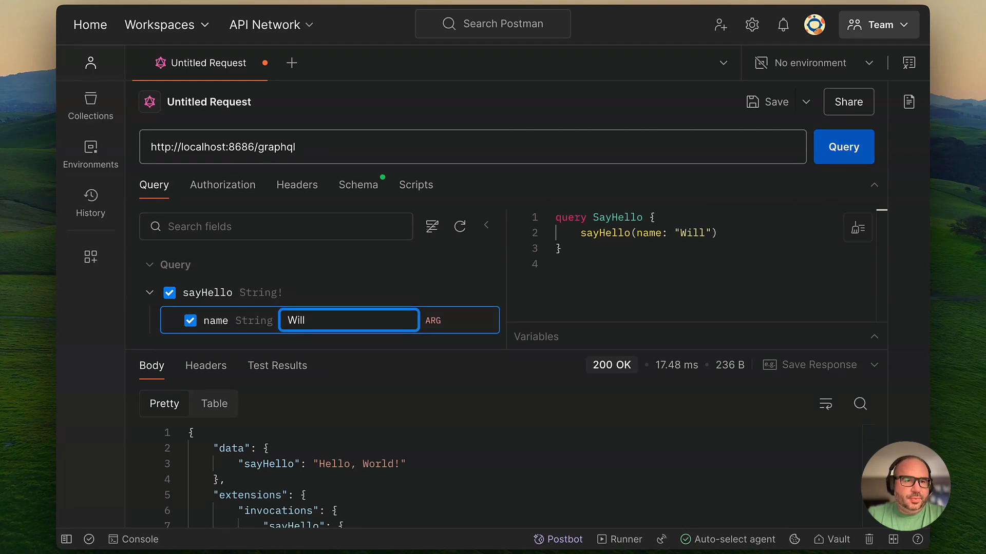
click(843, 147)
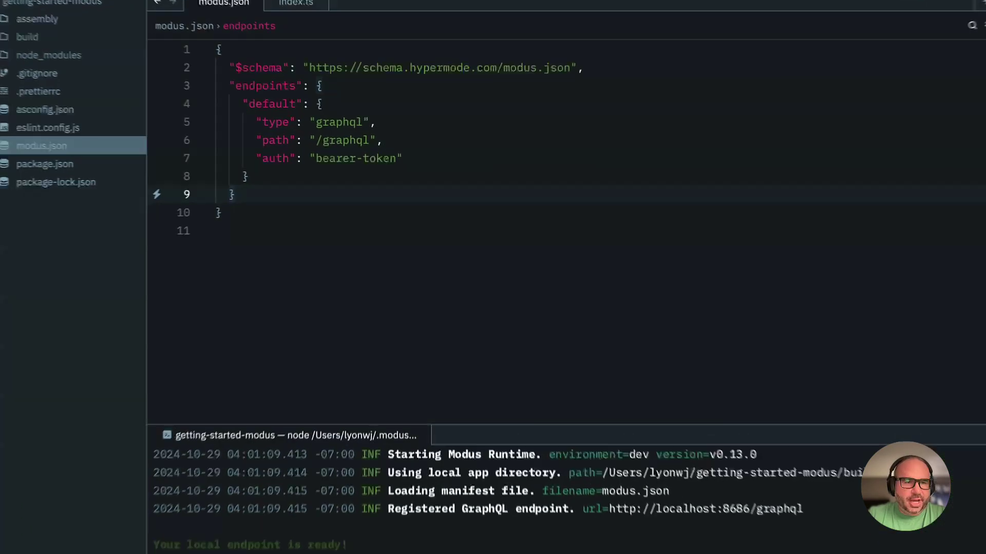
text(,)
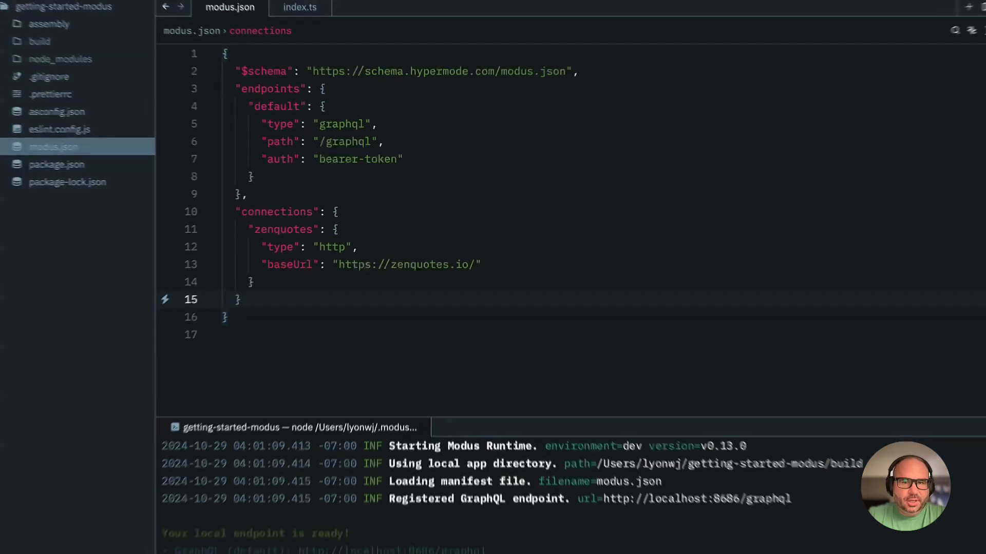
click(299, 7)
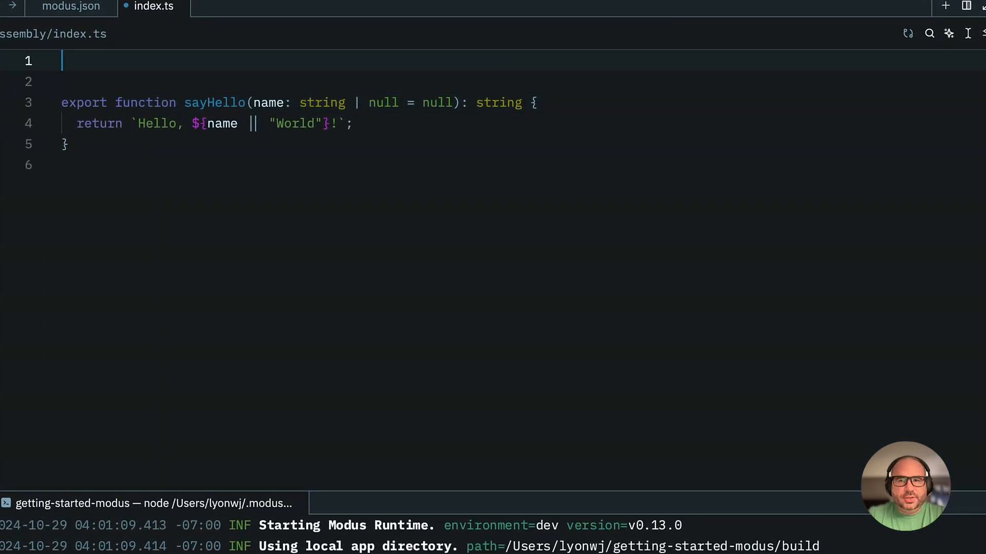
text(import {h)
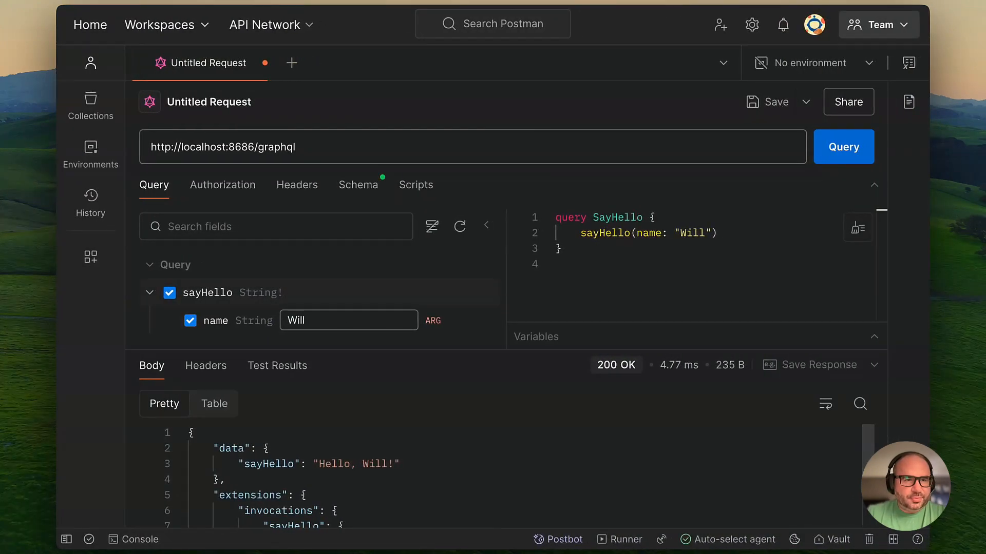
Step: Refresh the schema and run randomQuote requesting quote and author instead of sayHello
click(149, 293)
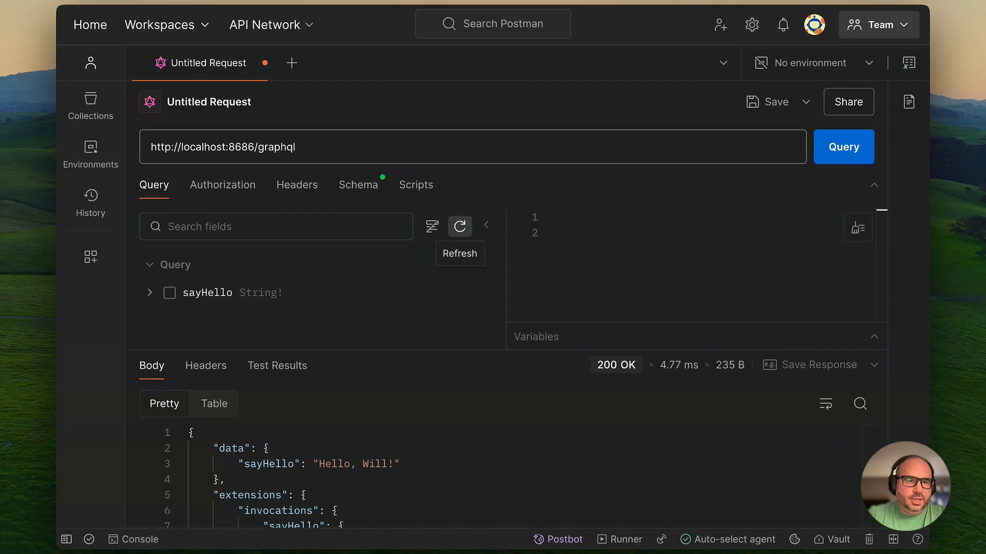
click(459, 226)
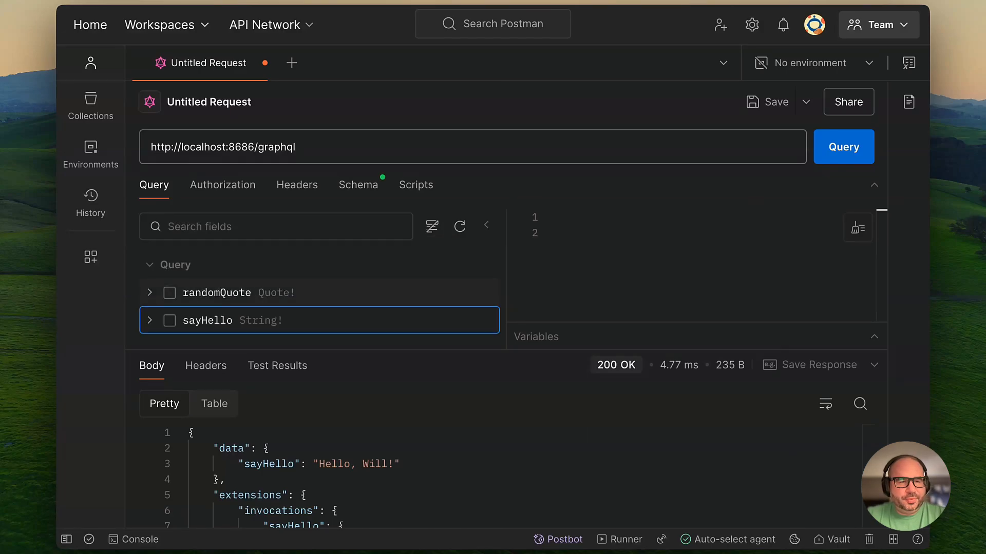
click(169, 292)
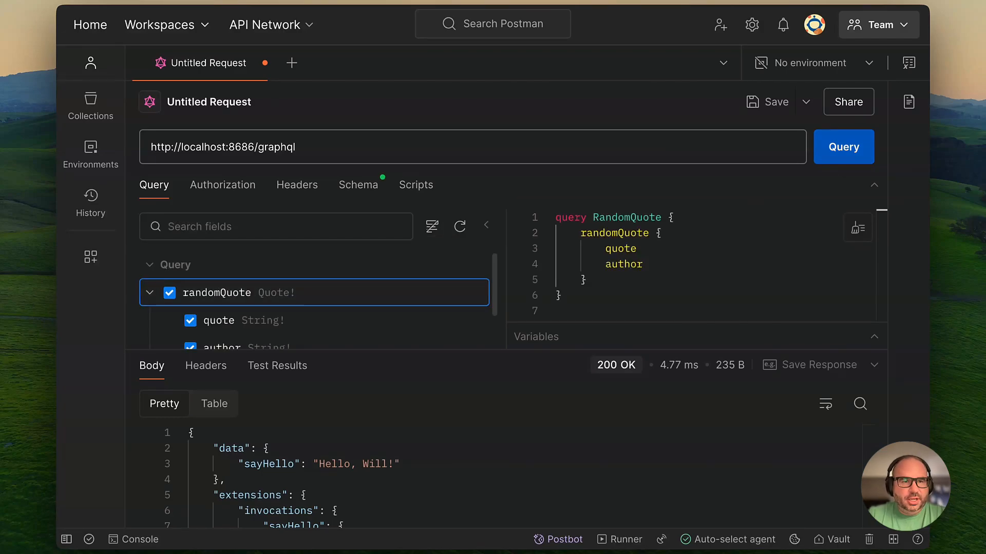
click(844, 146)
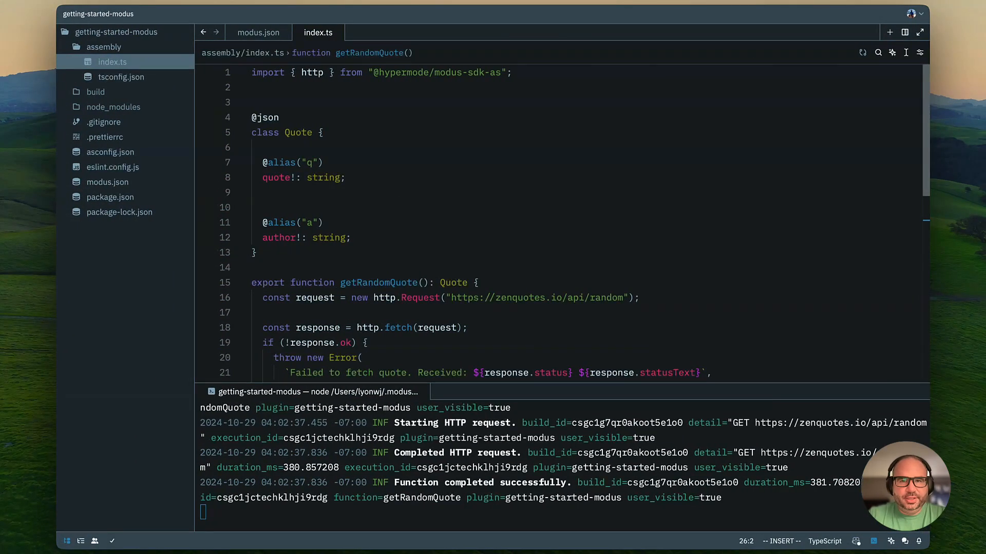
click(258, 32)
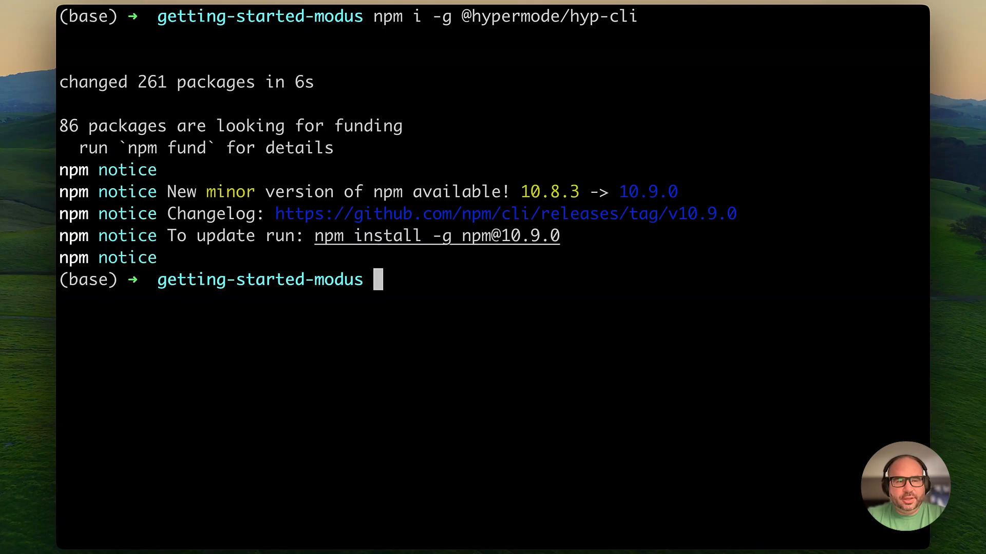
Step: Run hyp login to open the Hypermode sign-in page in the browser
text(hyp l)
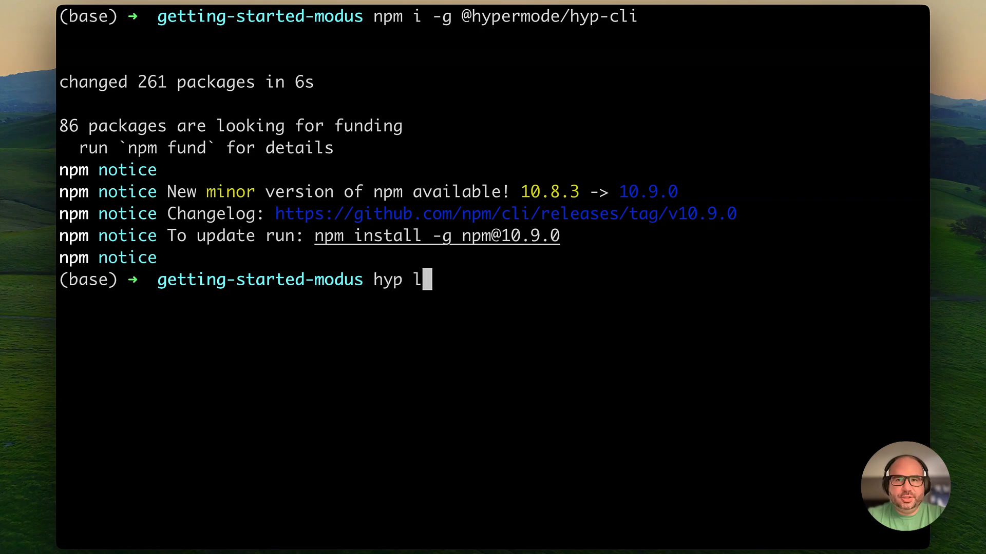
text(ogin)
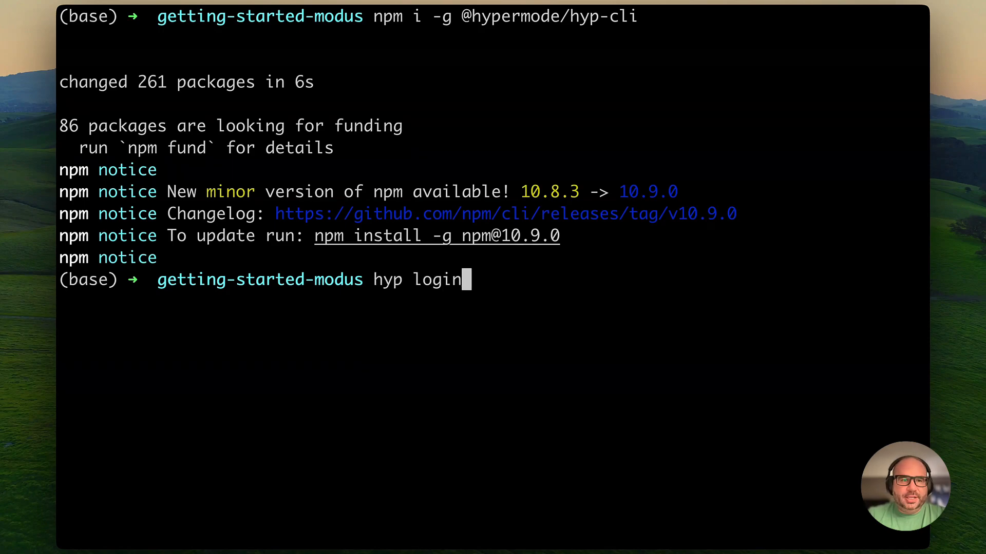
key(Return)
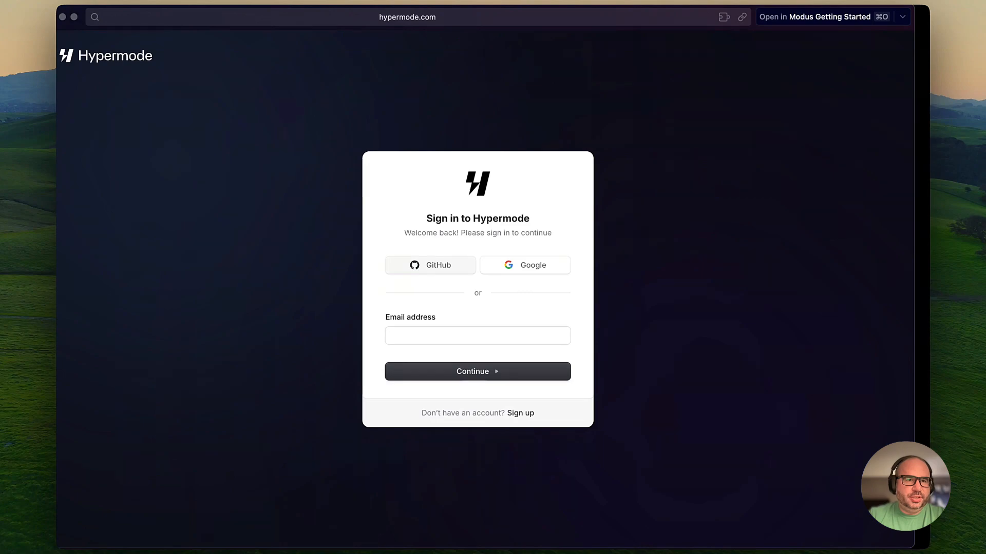
Step: Sign in to Hypermode using the GitHub account option
click(430, 265)
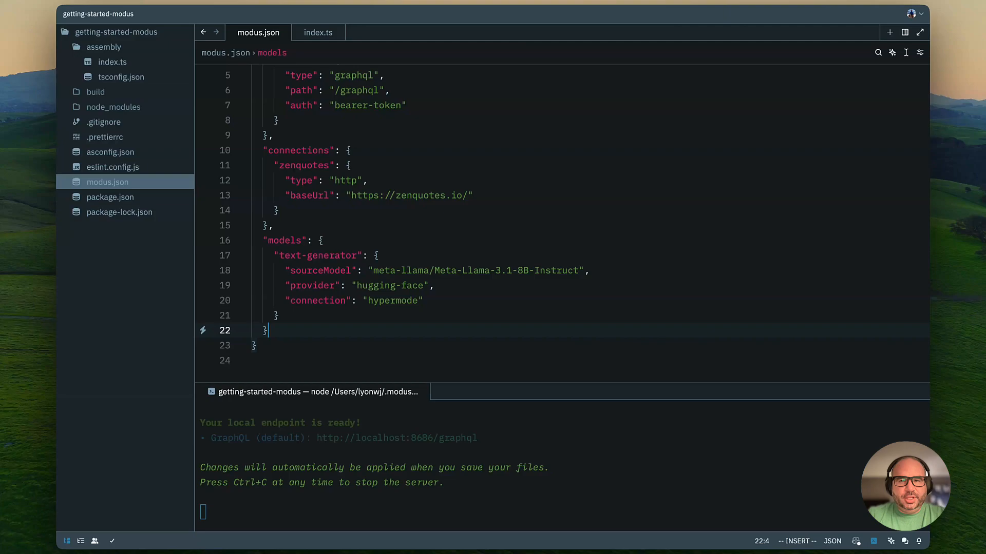
Step: Add a text-generator model entry for meta-llama/Meta-Llama-3.1-8B-Instruct via the hypermode connection in modus.json
click(319, 32)
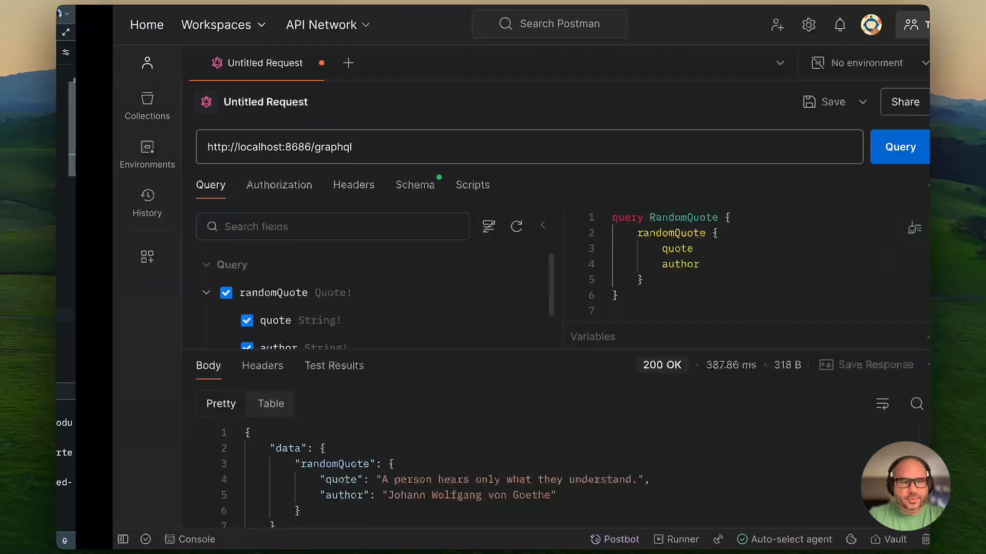
Step: Clear the randomQuote query, refresh the schema and select the new generateText query
click(226, 293)
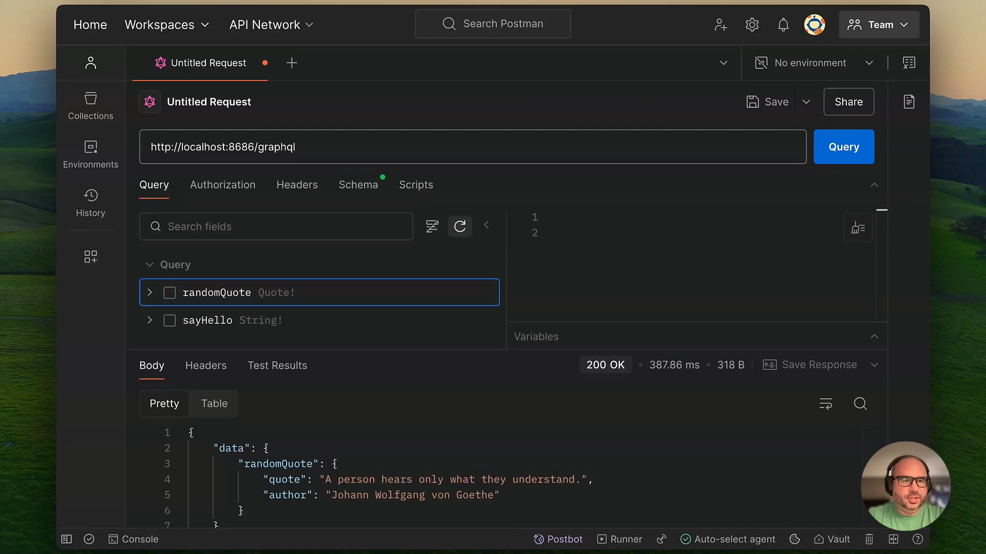
click(460, 226)
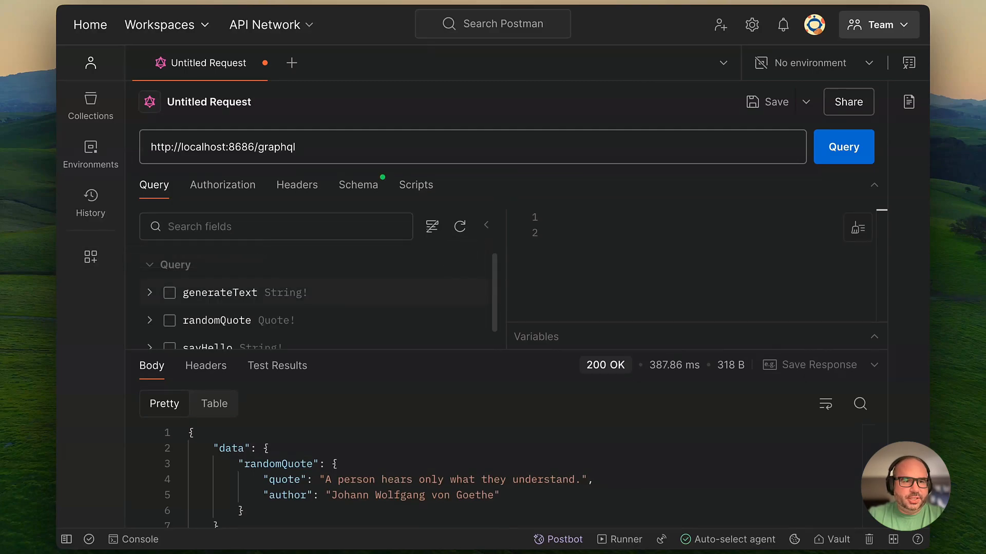
click(170, 292)
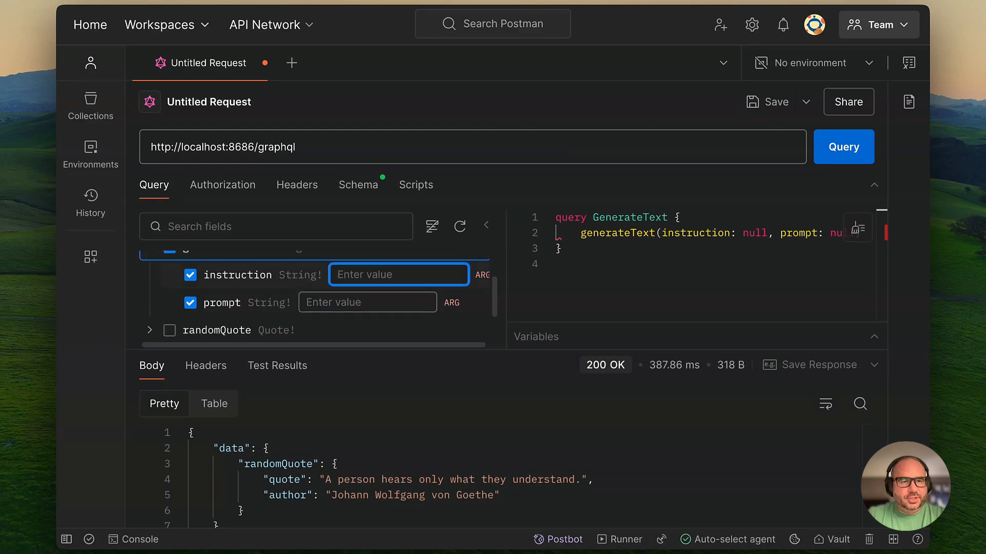
Step: Send generateText with instruction 'You are a helpful agent' and prompt 'What is Dgraph?'
text(You are a helpful agent)
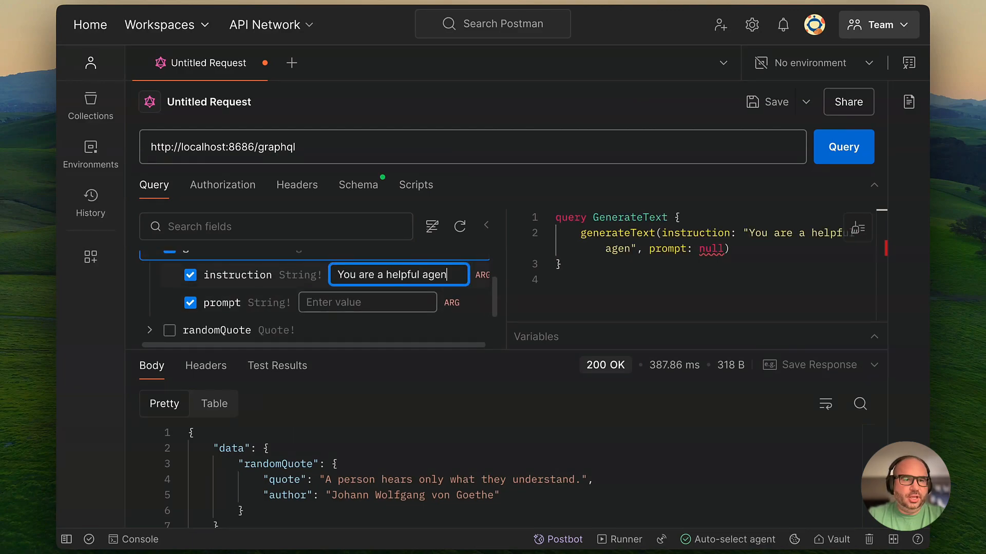
text(What si)
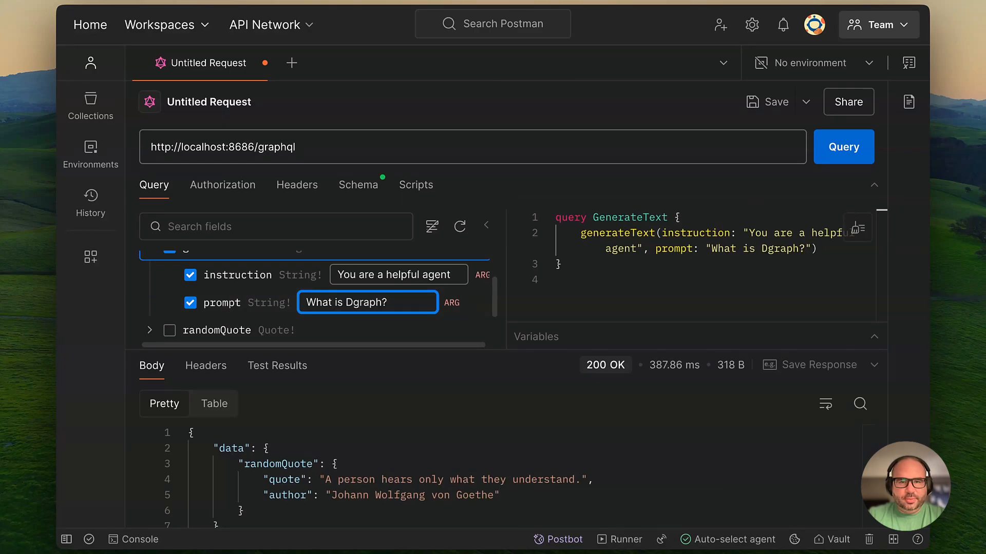
click(843, 147)
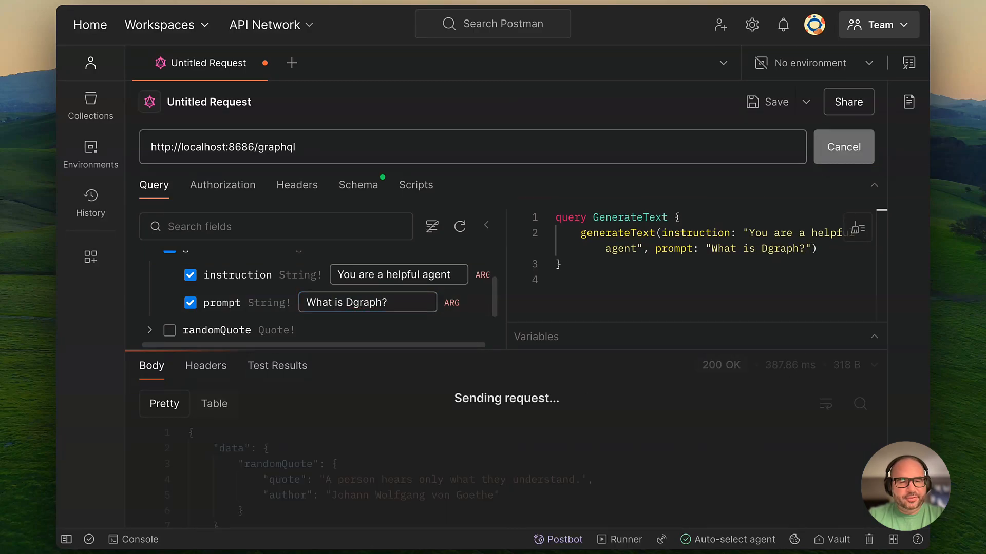